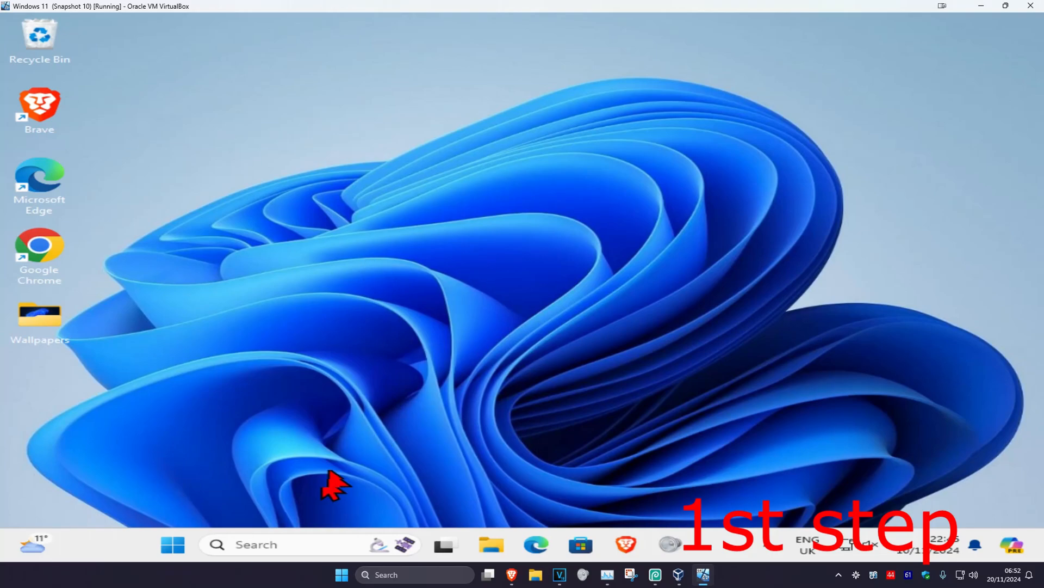
Step: Search 'check for updates', start the available Windows updates installing, then close Settings
text(check for)
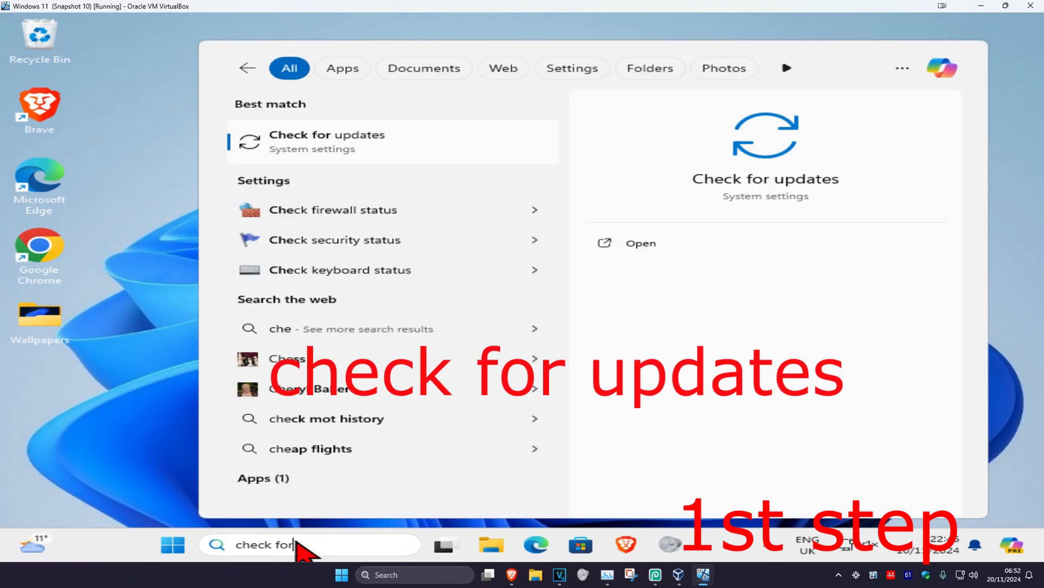
click(327, 141)
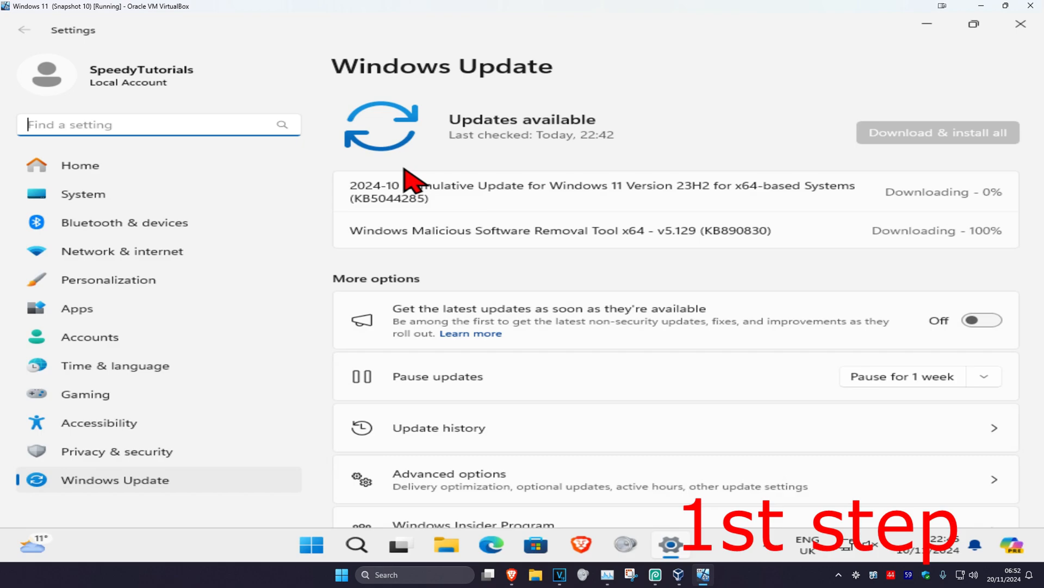
mouse_move(752, 118)
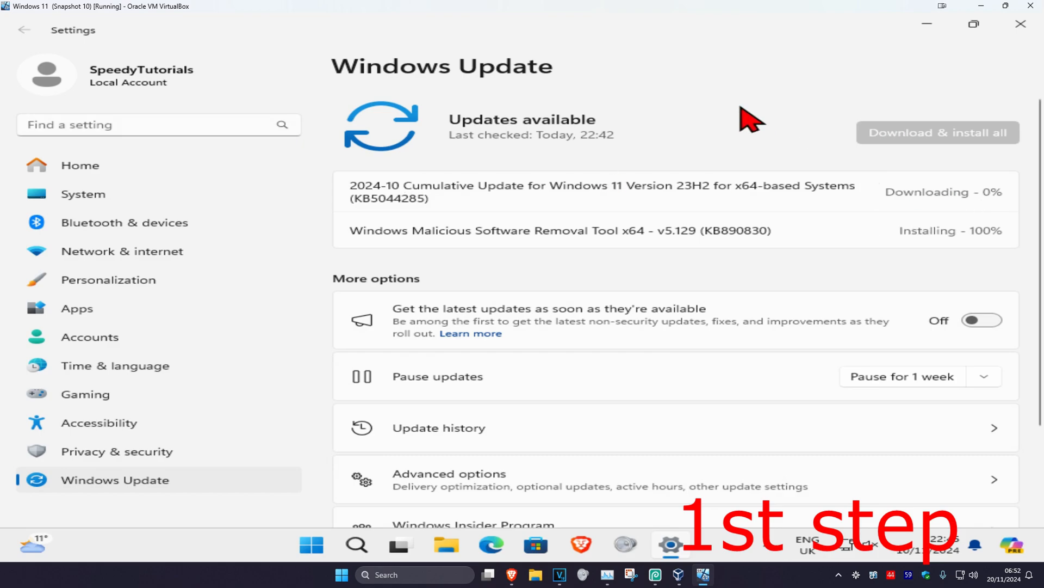
click(1020, 24)
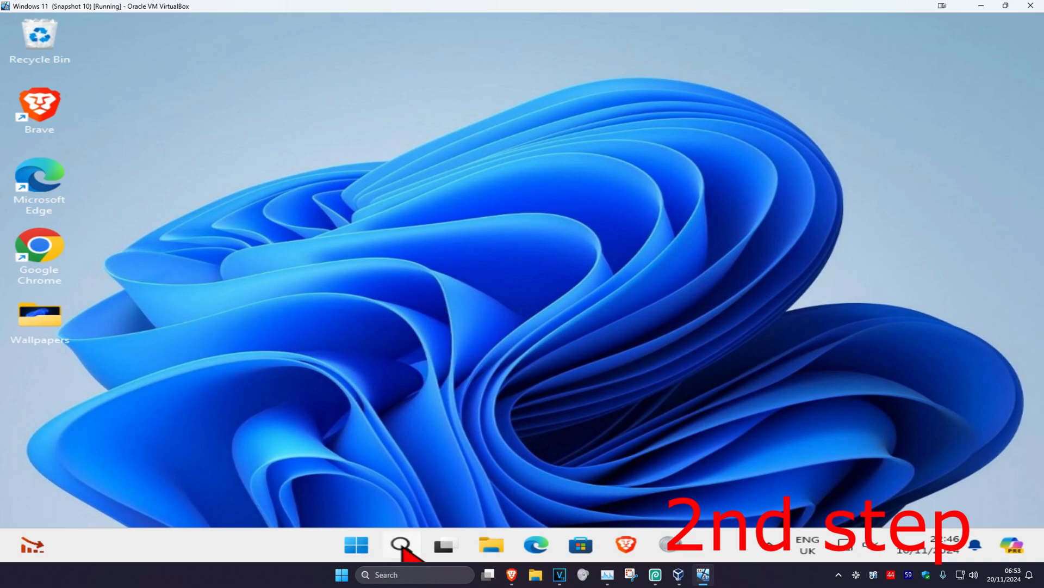
Step: In Device Manager, update the Microsoft Basic Display Adapter driver by searching automatically
text(device Manager)
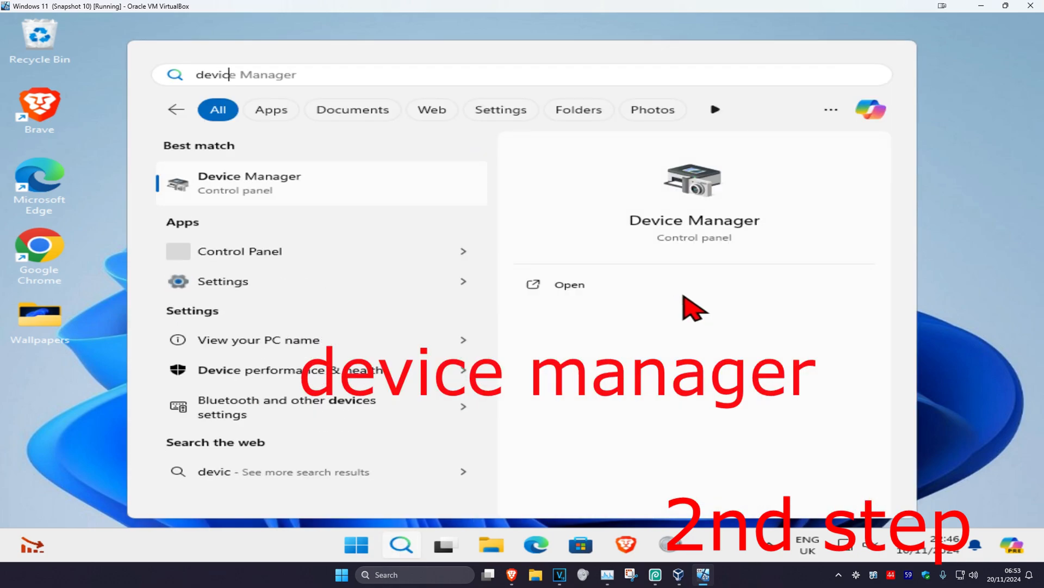
click(569, 284)
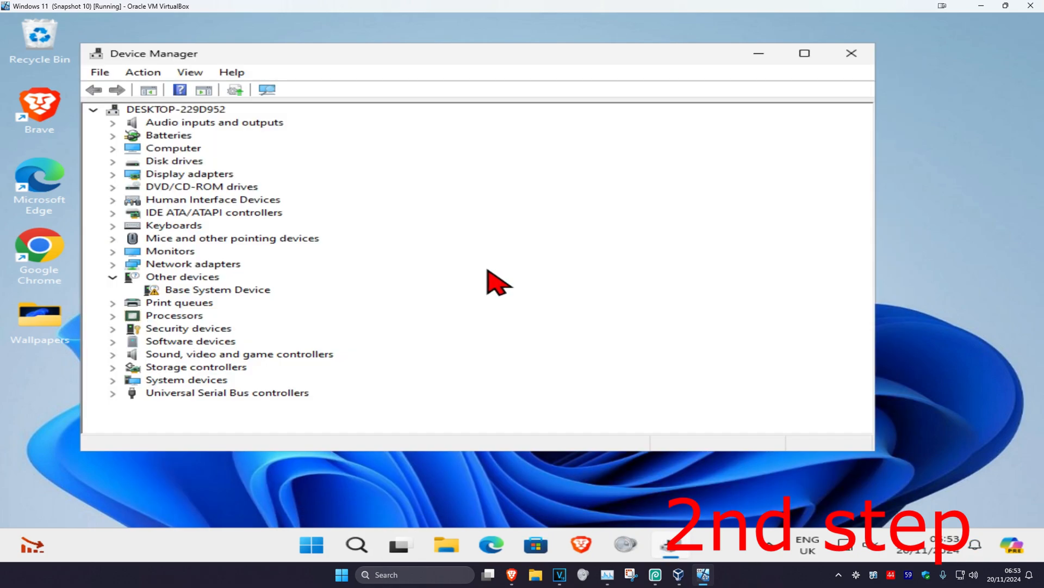
click(112, 174)
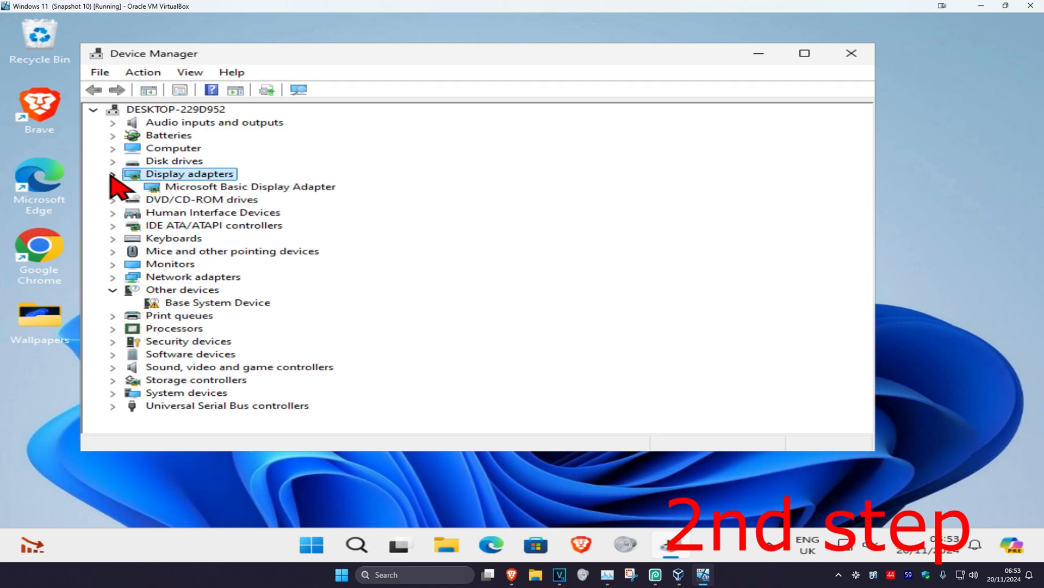
click(250, 186)
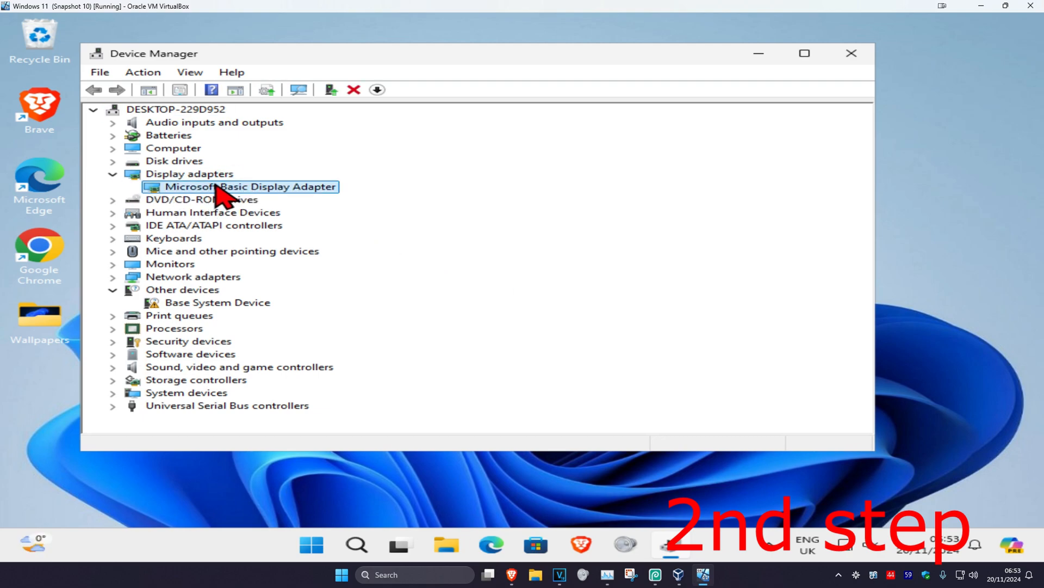
right_click(250, 186)
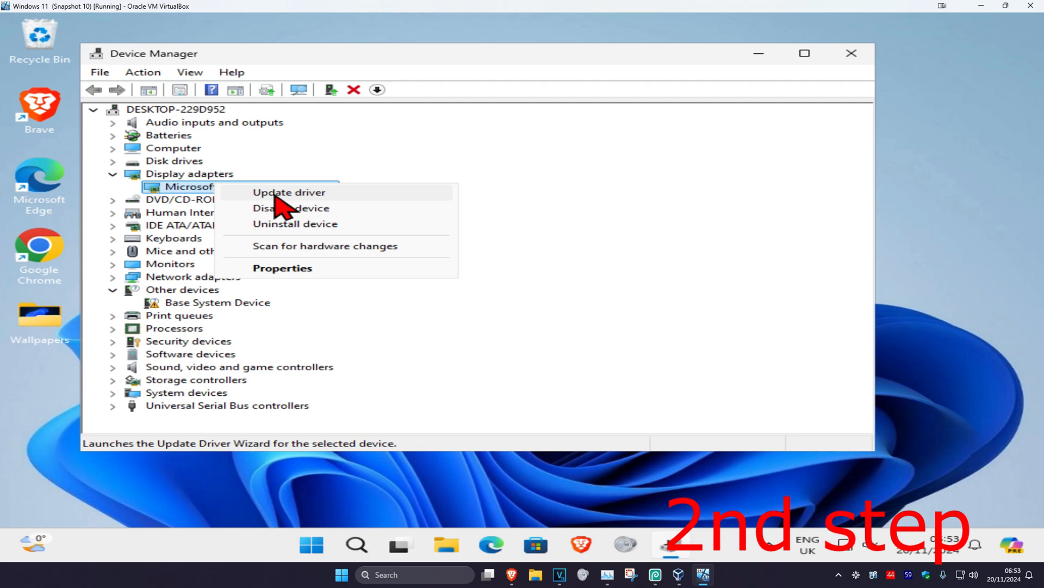
click(288, 192)
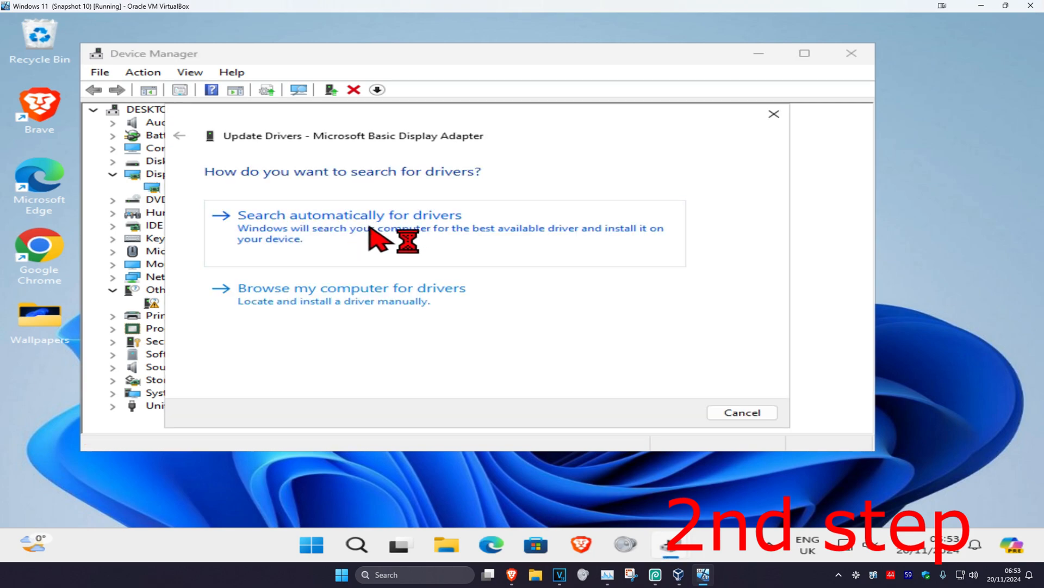
click(350, 214)
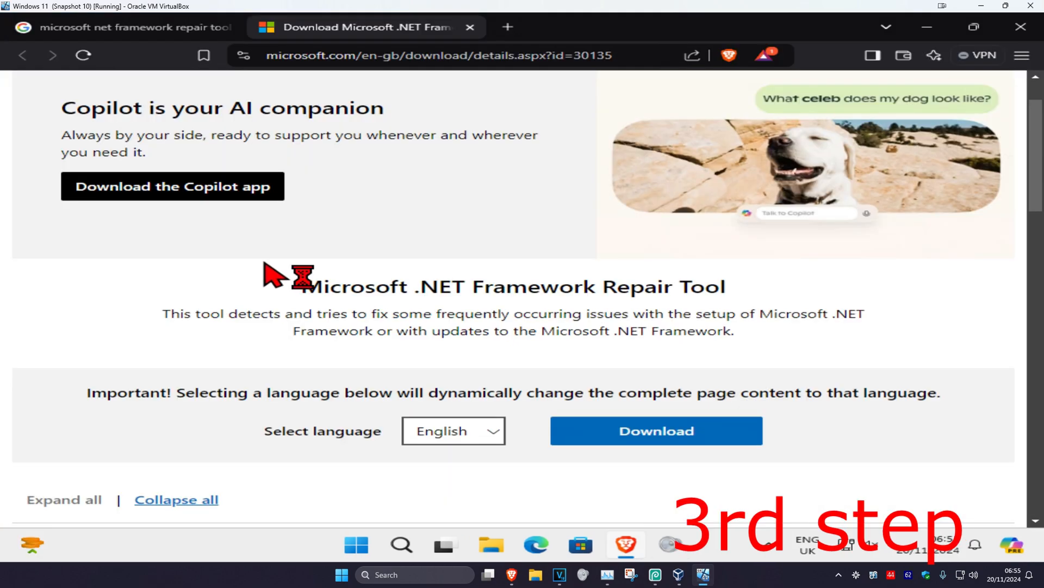
mouse_move(273, 277)
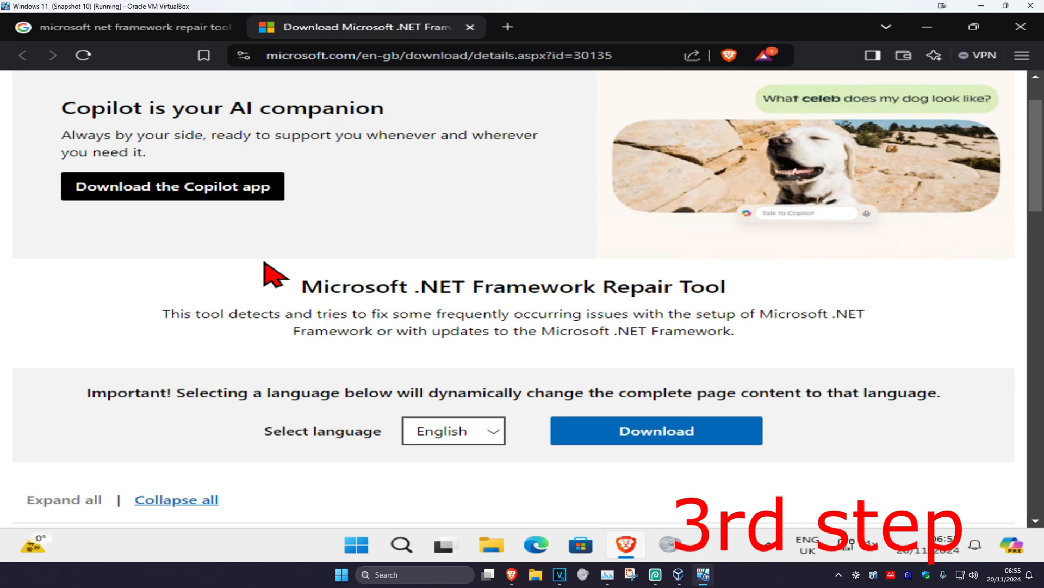
Step: Return to the Microsoft download tab and download the .NET Framework Repair Tool
click(114, 27)
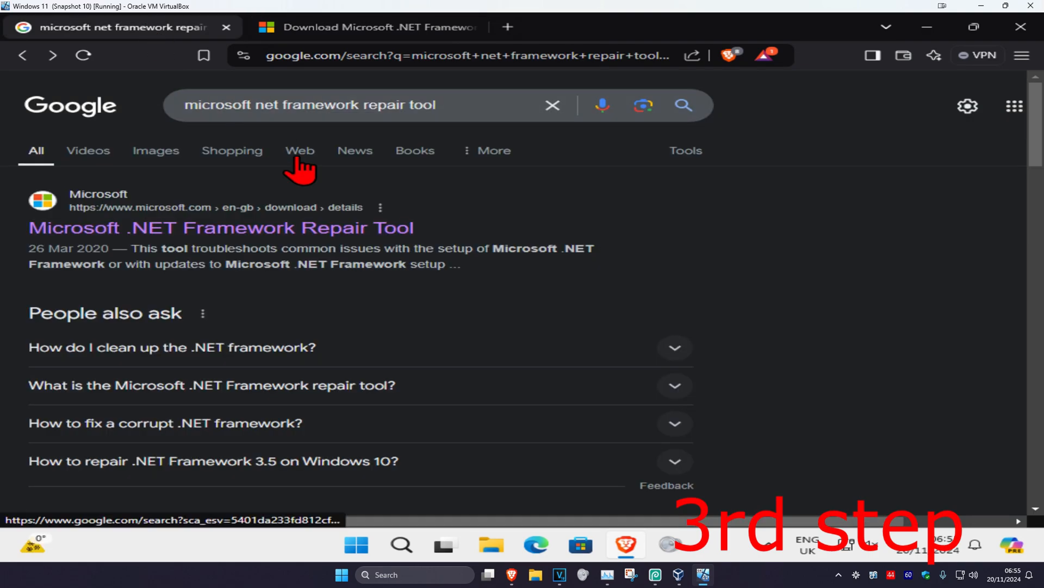
mouse_move(327, 40)
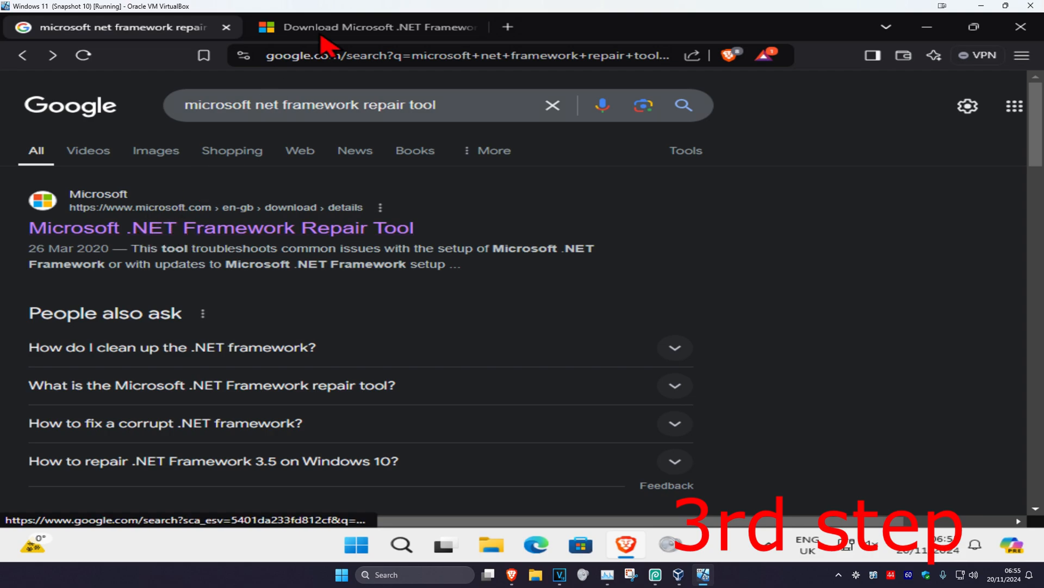
click(380, 28)
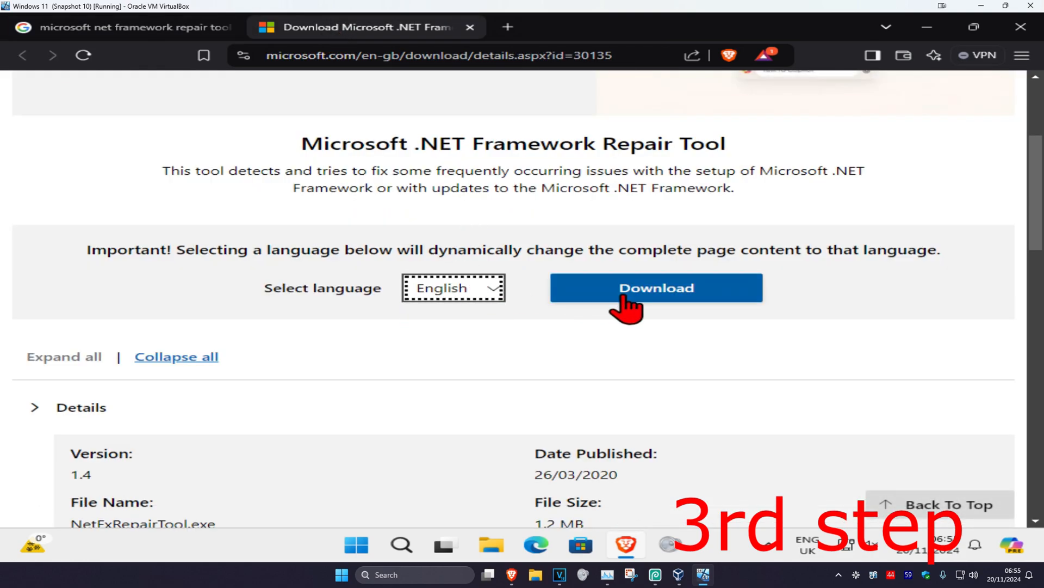
click(655, 288)
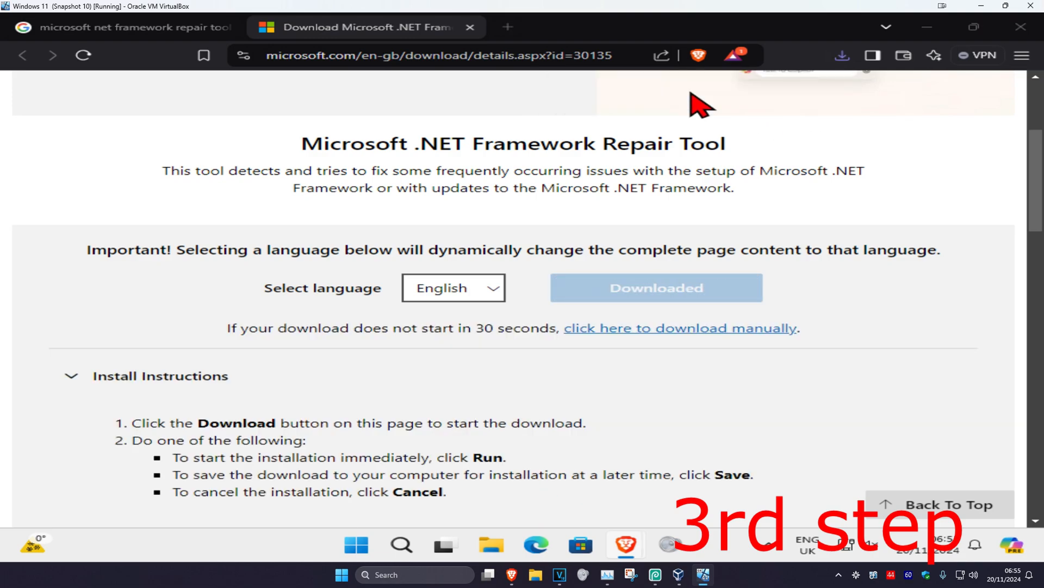
mouse_move(459, 396)
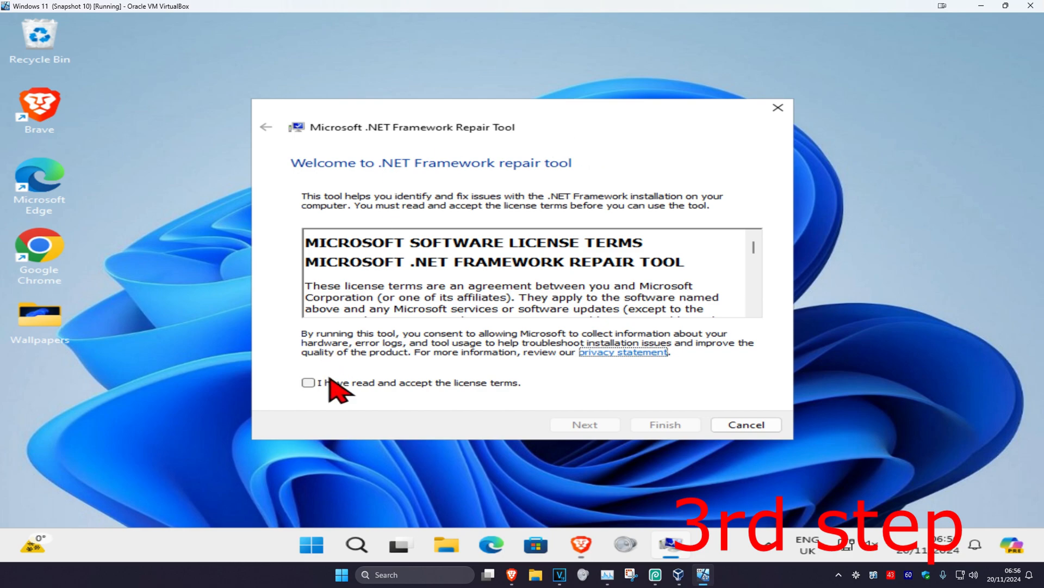
Step: Accept the license, apply the recommended repairs, finish the wizard, and open the Start menu
click(585, 424)
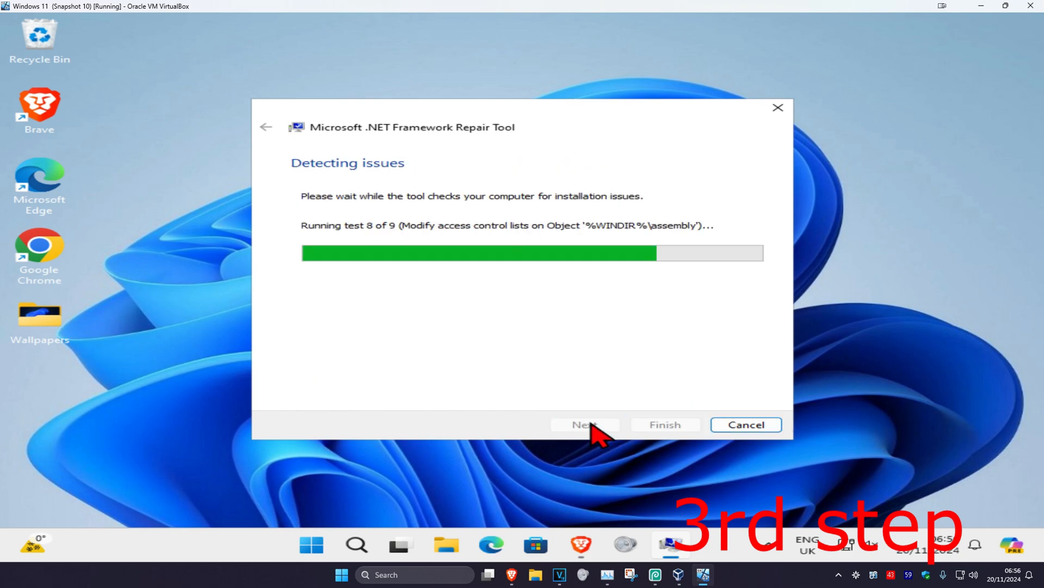
mouse_move(556, 311)
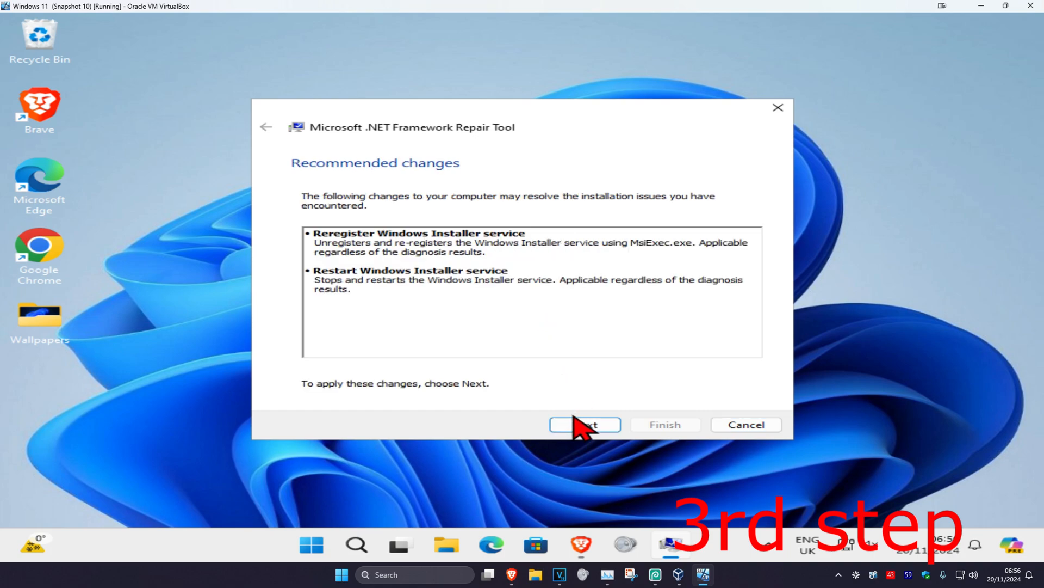
click(584, 424)
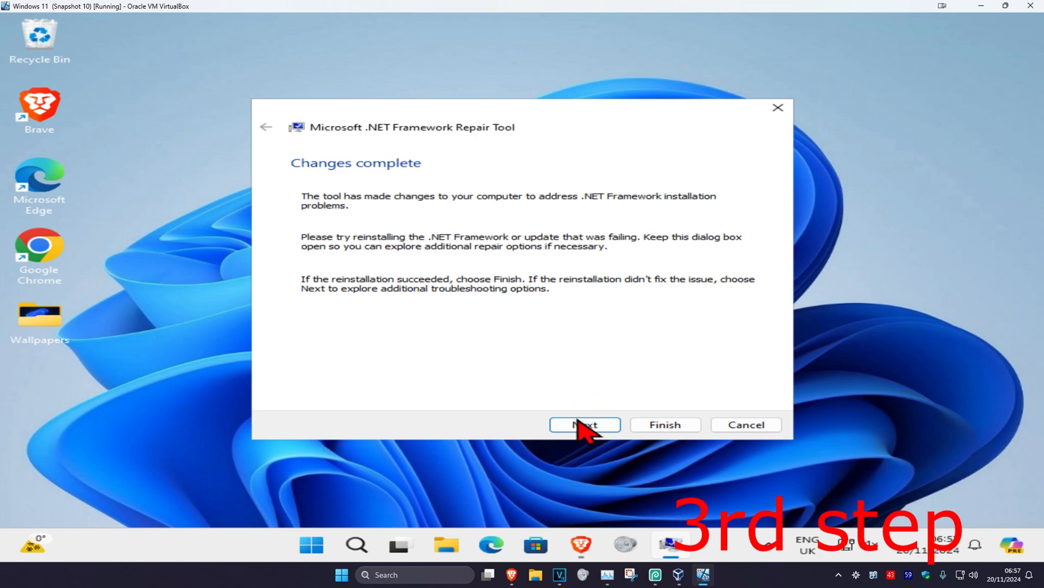
click(584, 424)
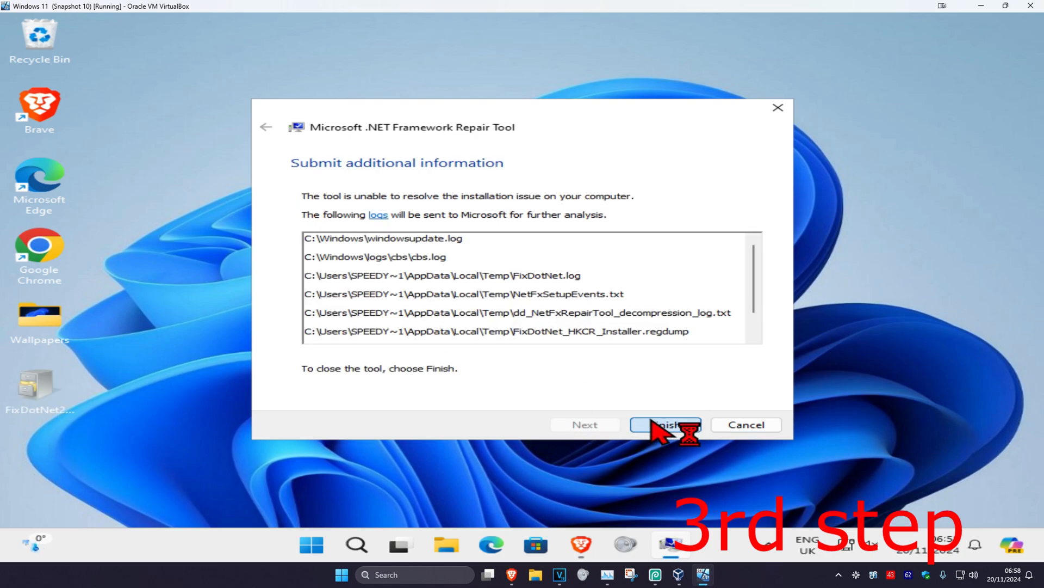
click(665, 424)
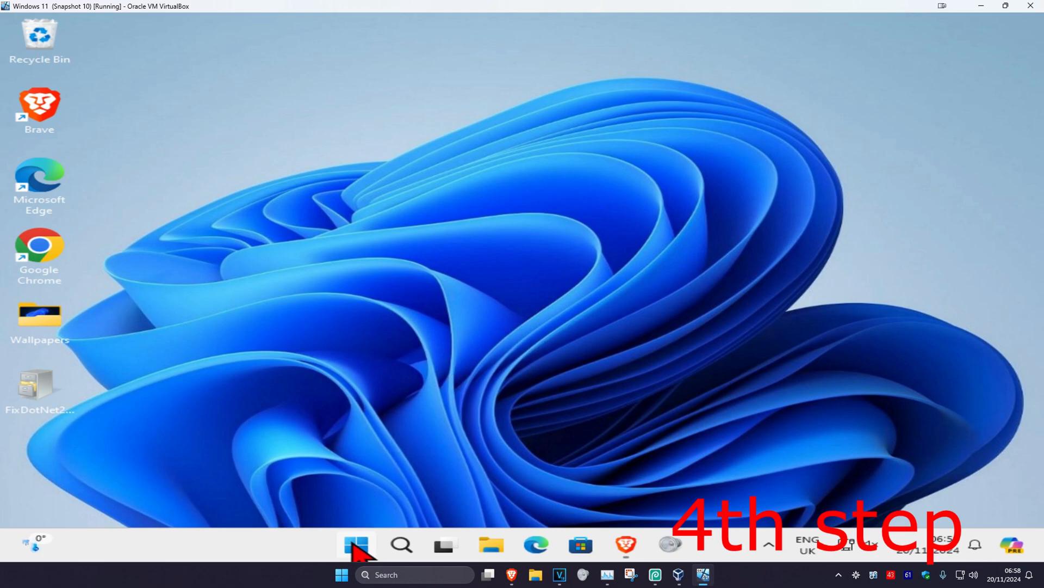
click(356, 545)
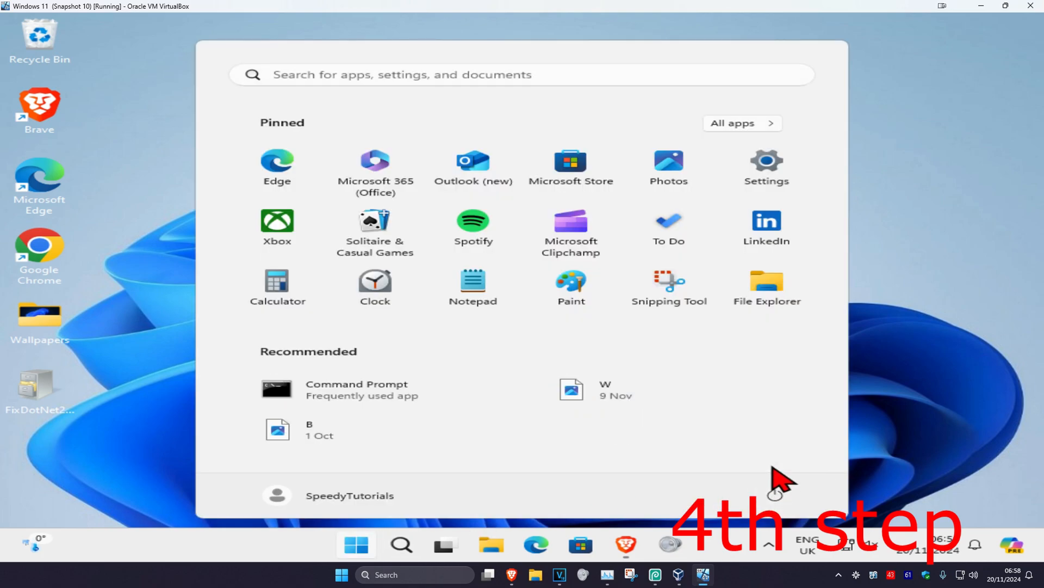